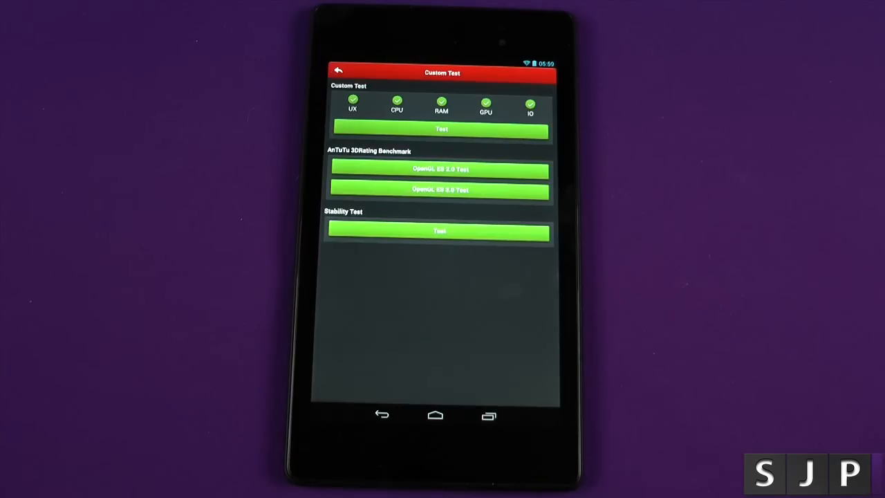
- Run AnTuTu's custom test with UX, CPU, RAM, GPU and IO selected
{"action": "left_click", "coordinate": [441, 129]}
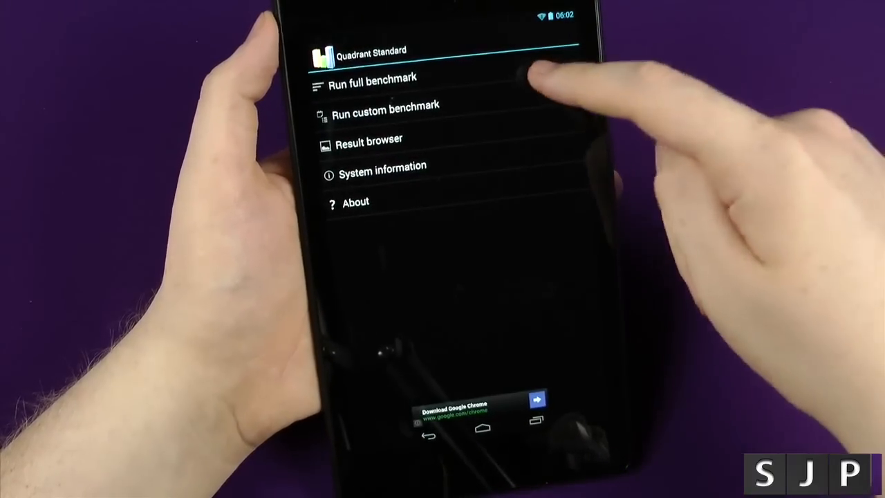
- Start Quadrant Standard's full benchmark from the main menu
{"action": "left_click", "coordinate": [372, 76]}
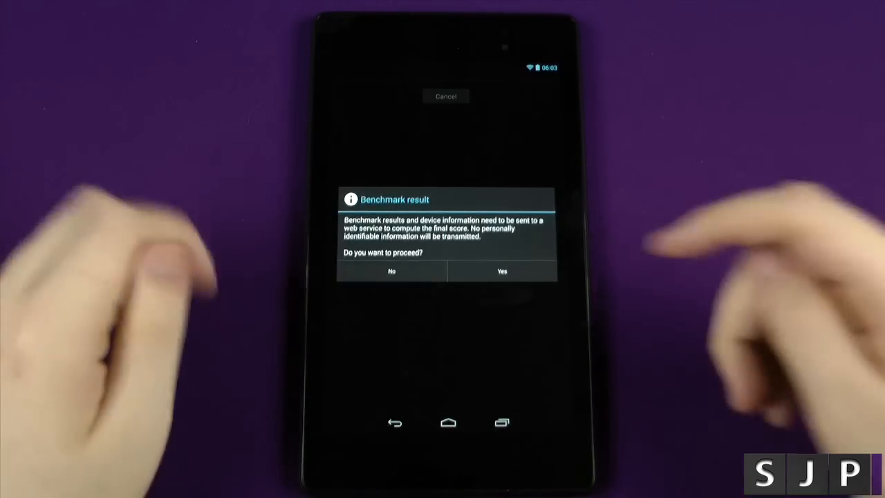
- Allow sending results, view the comparison chart ranking the tablet first, then leave
{"action": "left_click", "coordinate": [502, 271]}
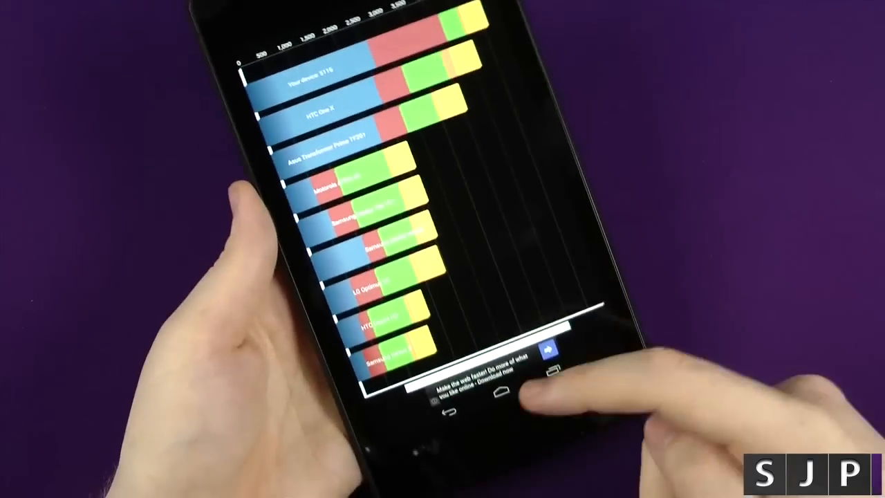
{"action": "left_click", "coordinate": [503, 398]}
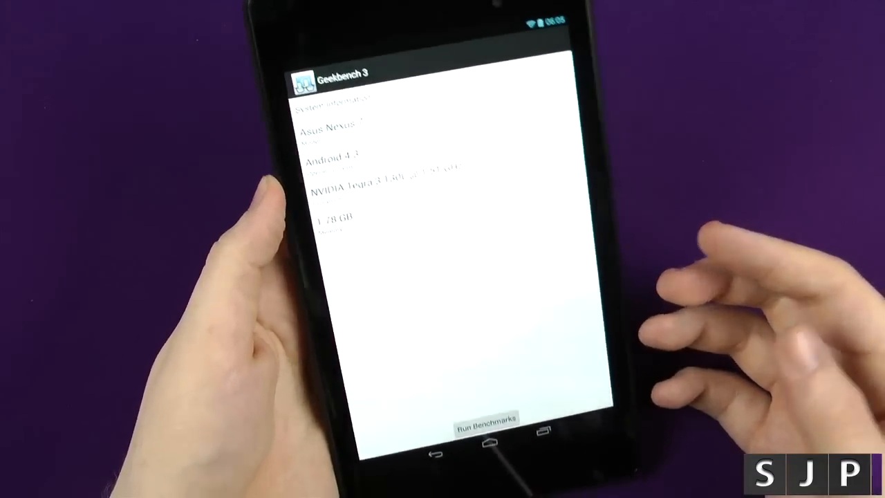
- Start Geekbench 3 benchmarks from the Nexus 7 System Information screen
{"action": "left_click", "coordinate": [487, 421]}
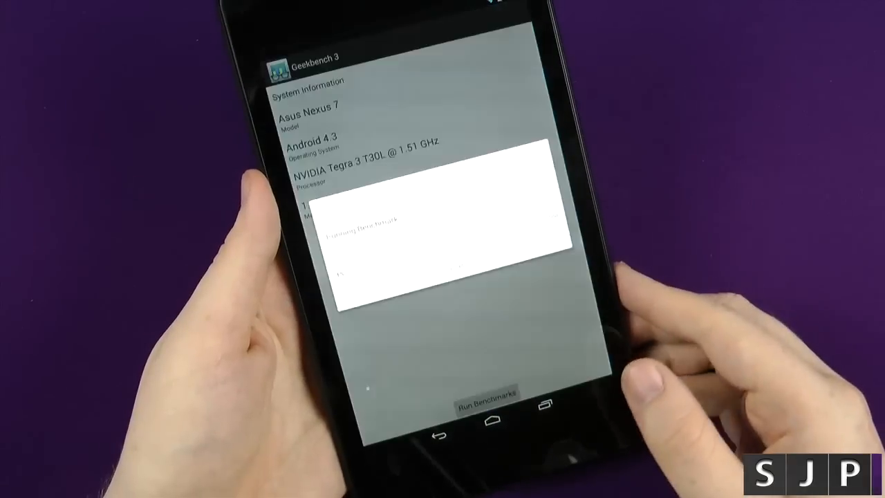